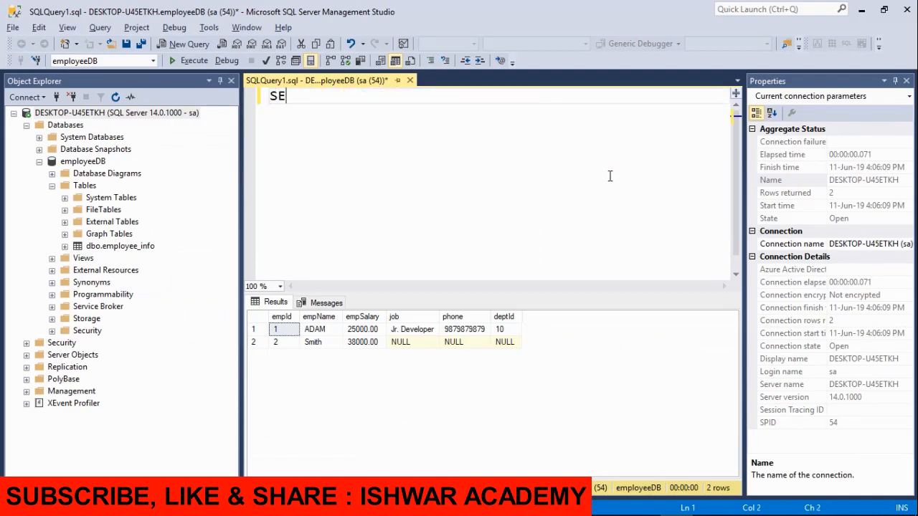
- Run SELECT * FROM dbo.employee_info, returning ADAM at 25000 and Smith at 38000
text(LECT * F)
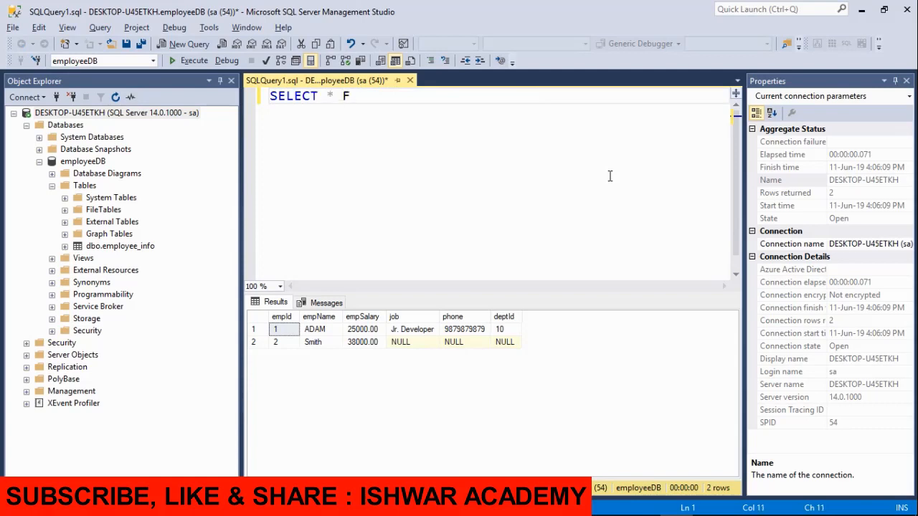
text(ROM dbo)
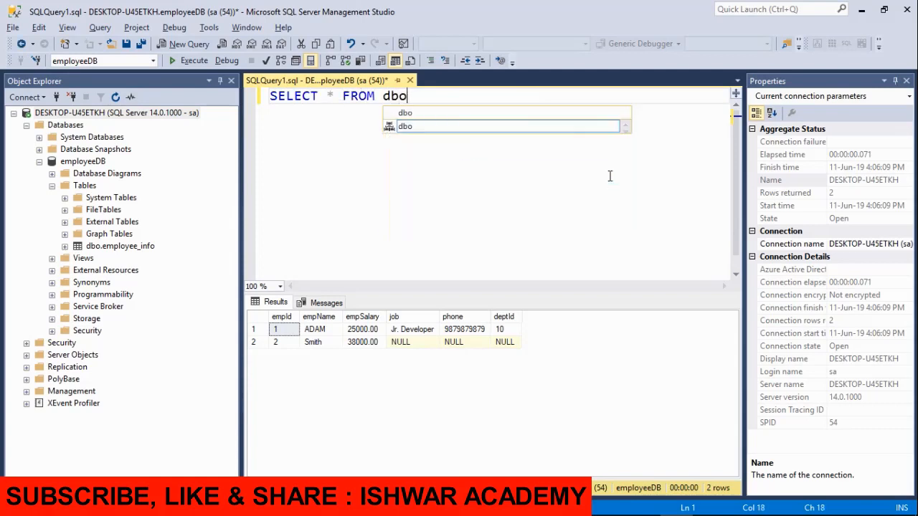
text(.employee_info;)
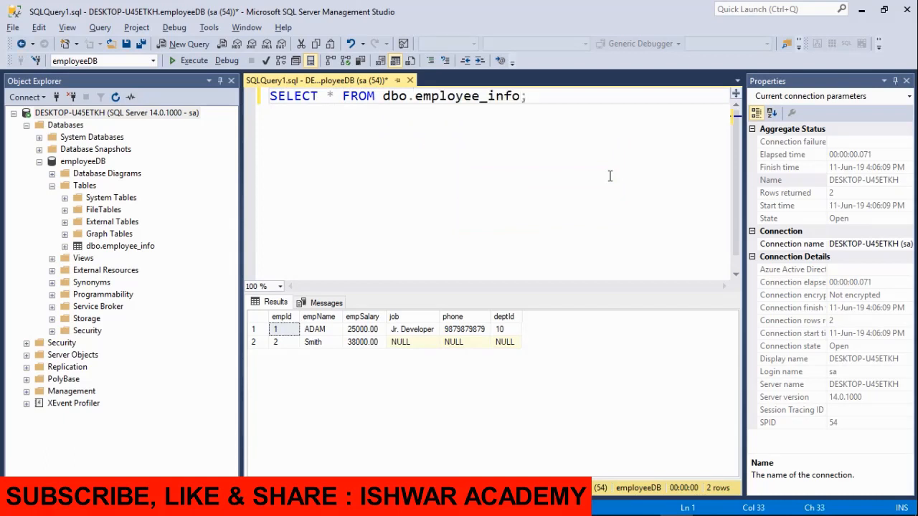
click(190, 60)
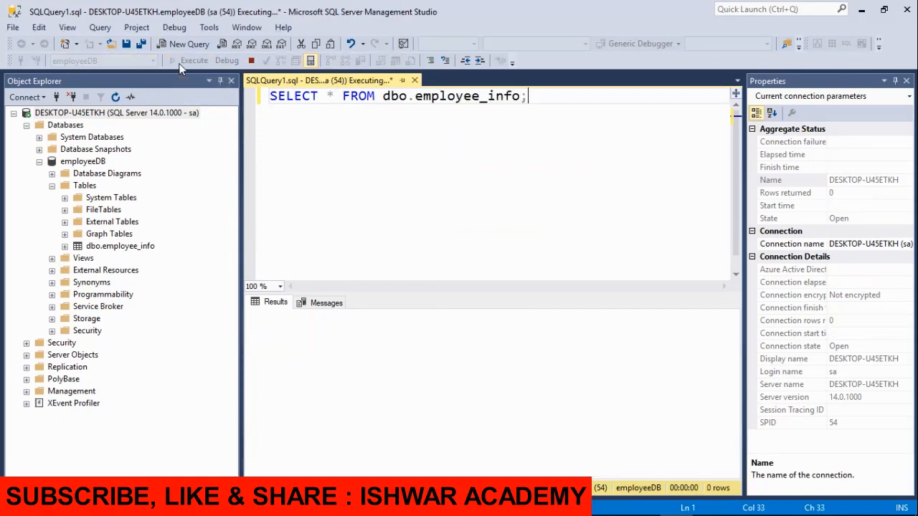
click(189, 60)
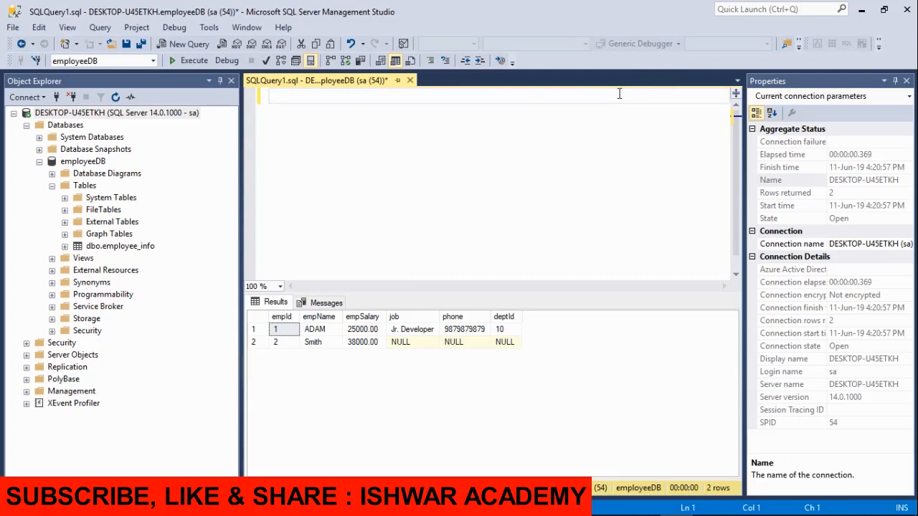
- Run UPDATE employee_info SET empSalary = empSalary + 1000, affecting two rows
text(UPDATE)
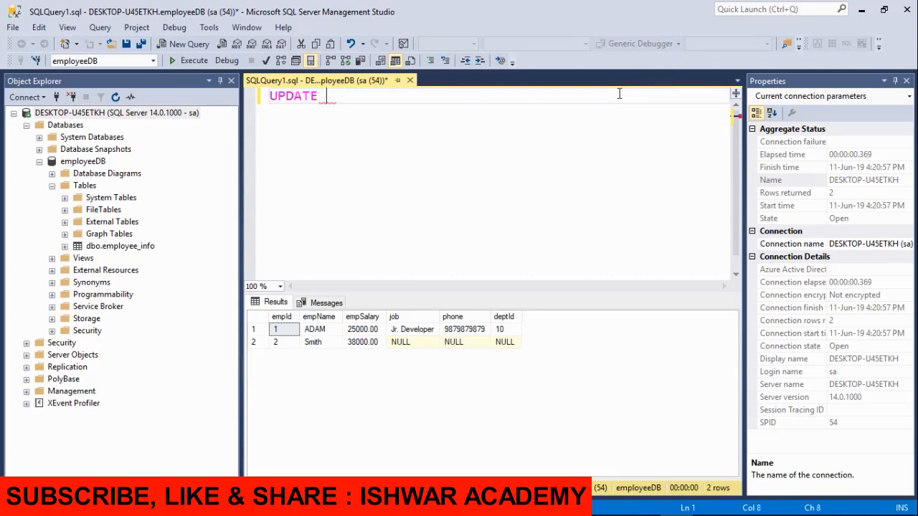
text(employee_info)
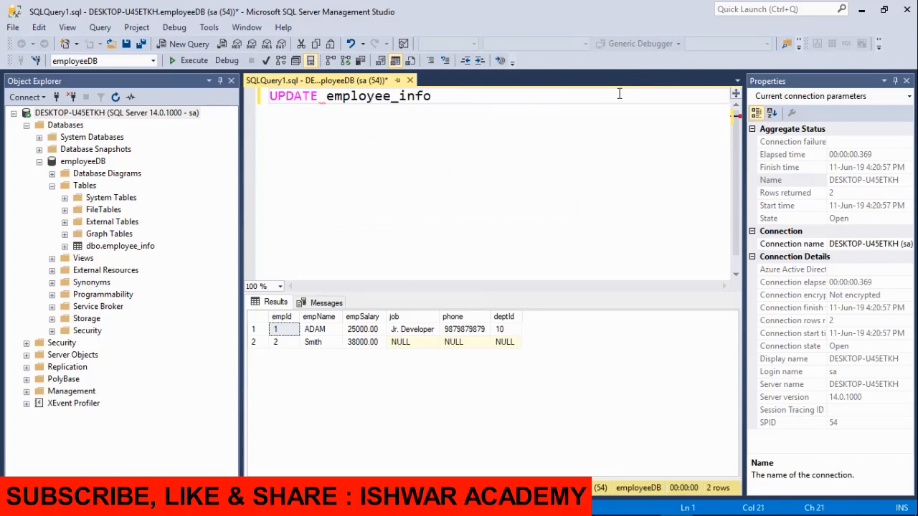
text(SET)
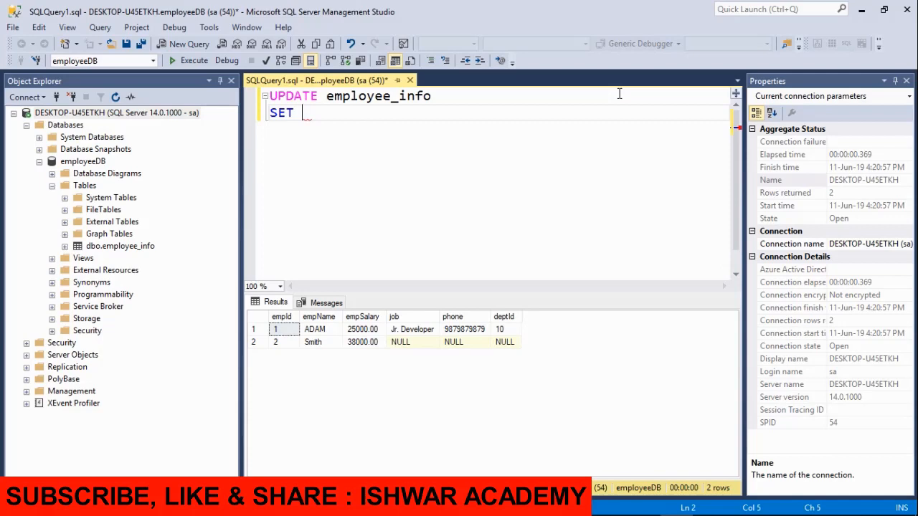
text(empSalary =)
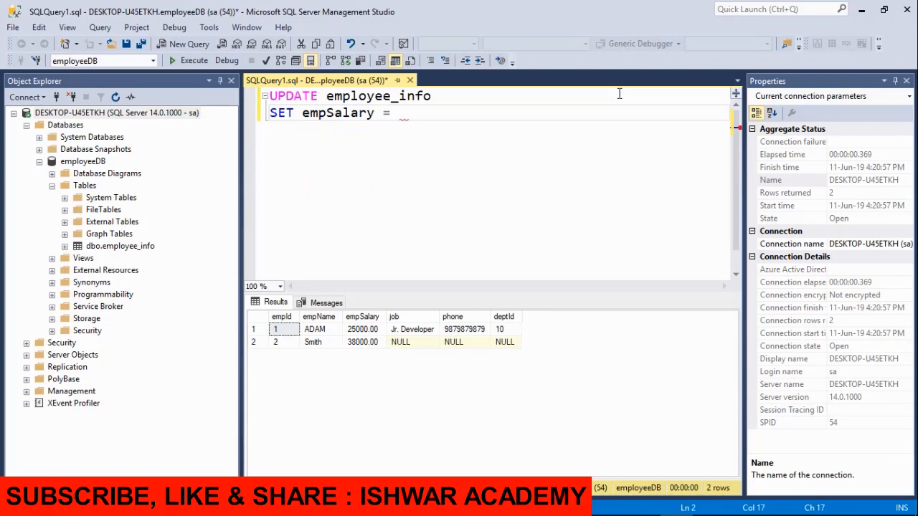
text(emp)
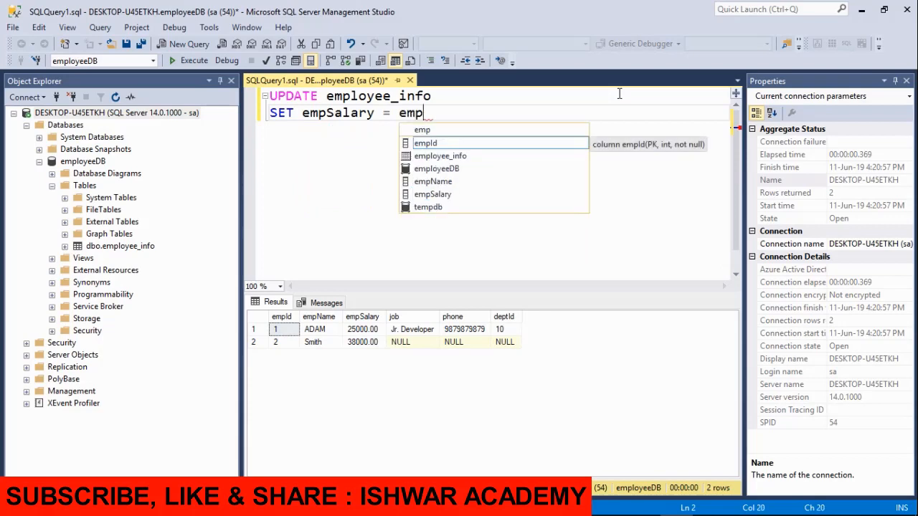
text(Salary + 1000)
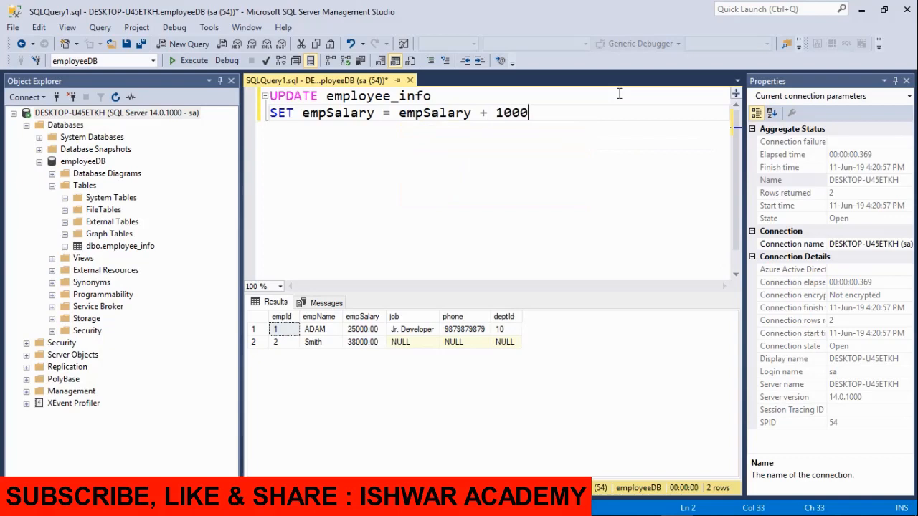
text(;)
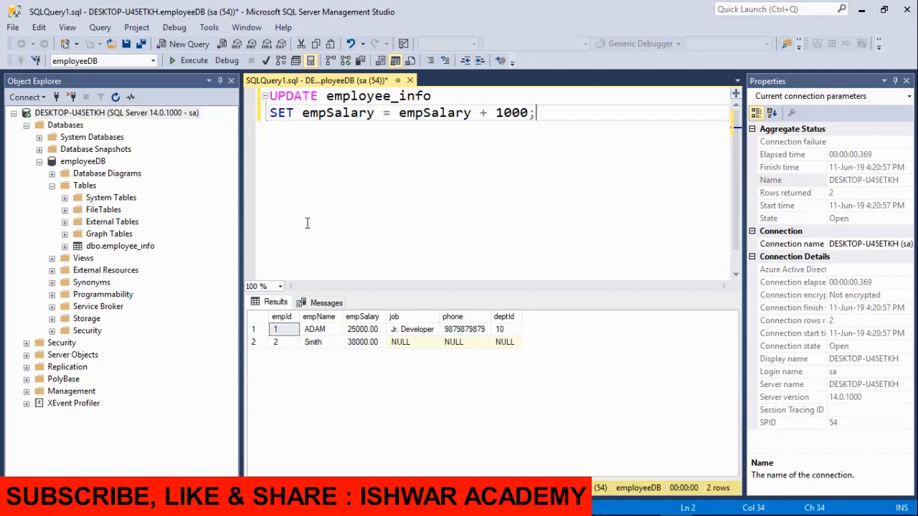
mouse_move(194, 61)
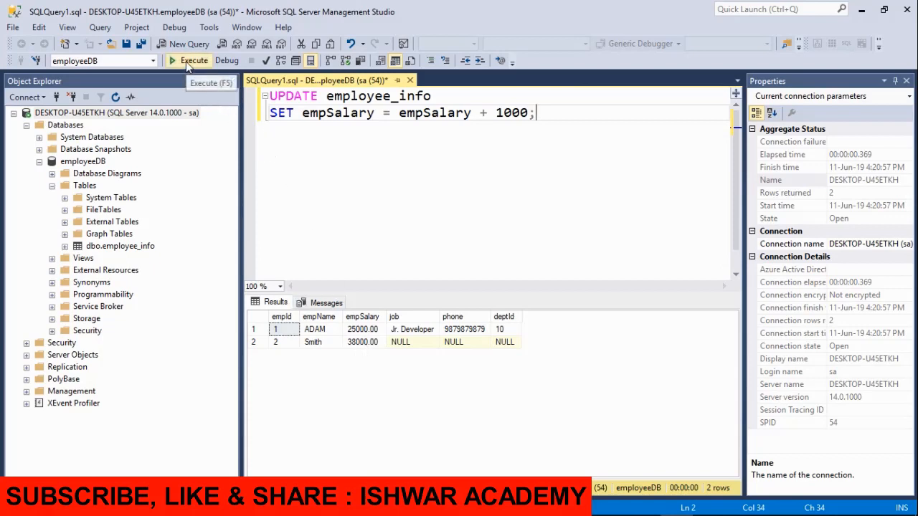
click(189, 60)
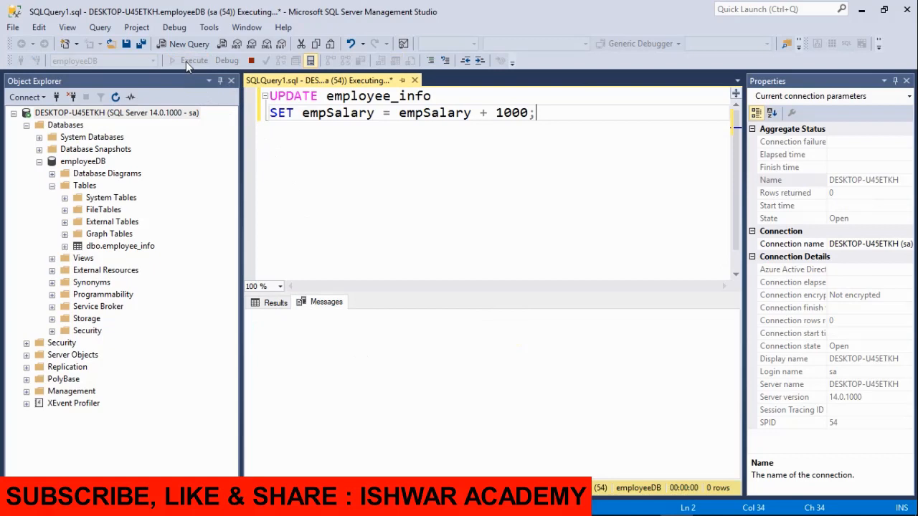
click(189, 61)
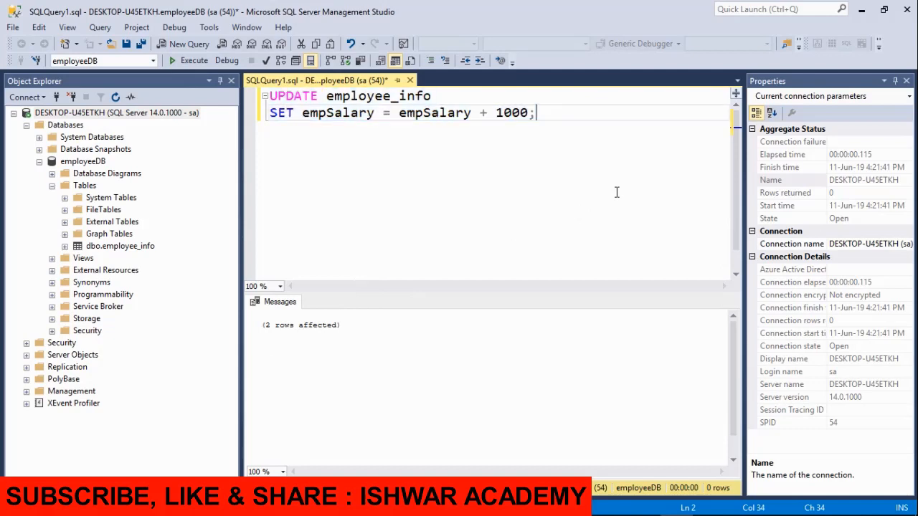
- Run SELECT * FROM employee_info to see ADAM at 26000 and Smith at 39000
text(SEL)
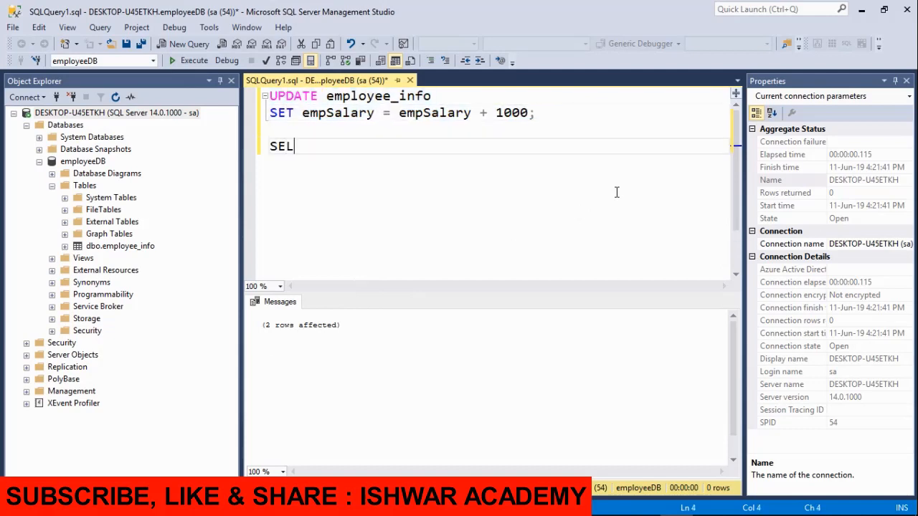
text(ECT * FROM)
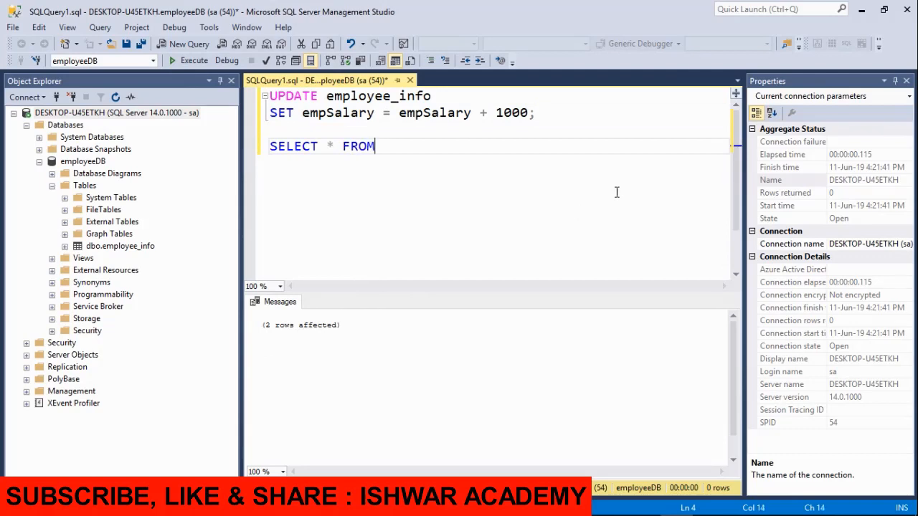
text(employee_info;)
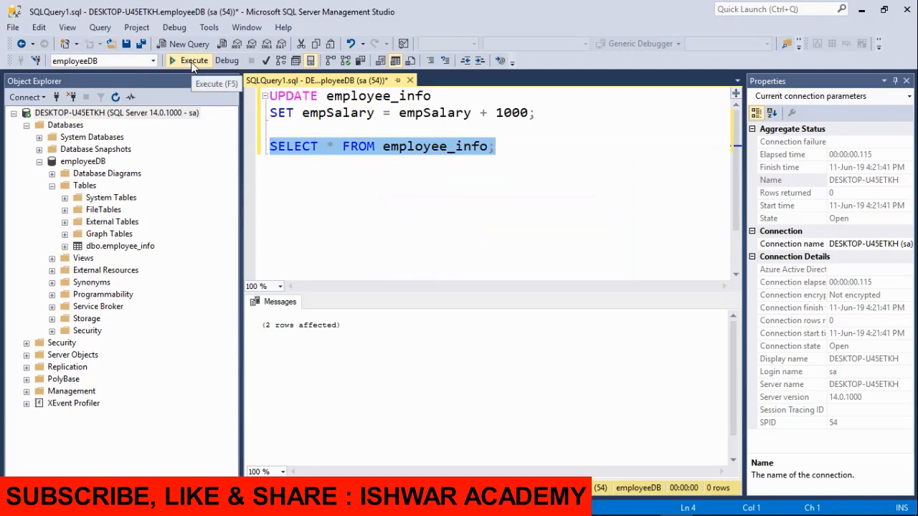
click(189, 60)
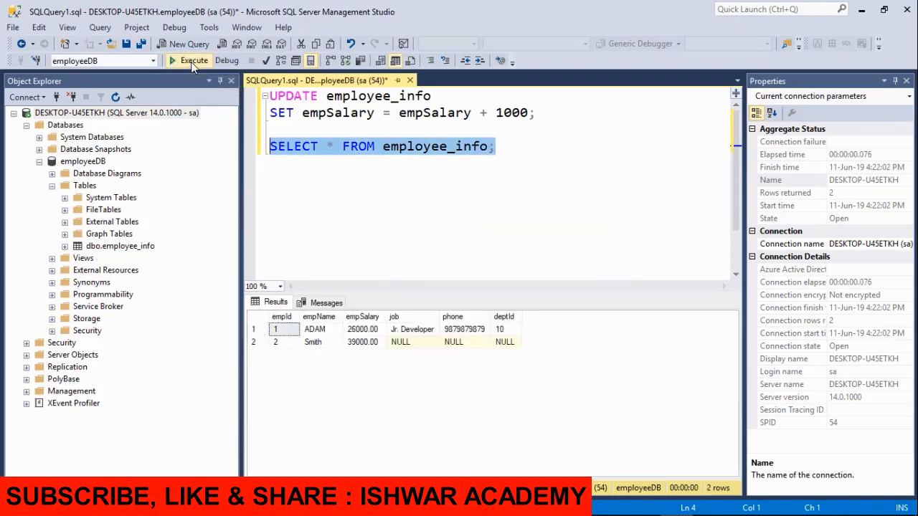
click(189, 61)
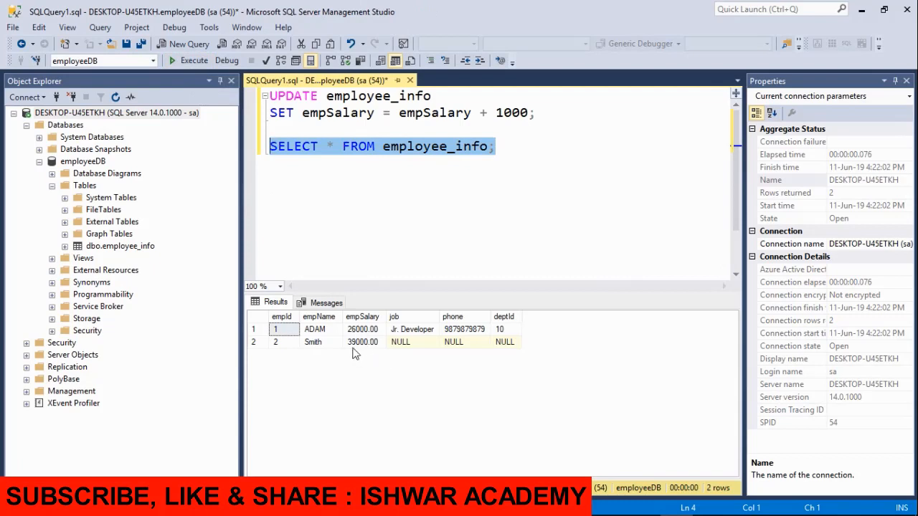
mouse_move(367, 349)
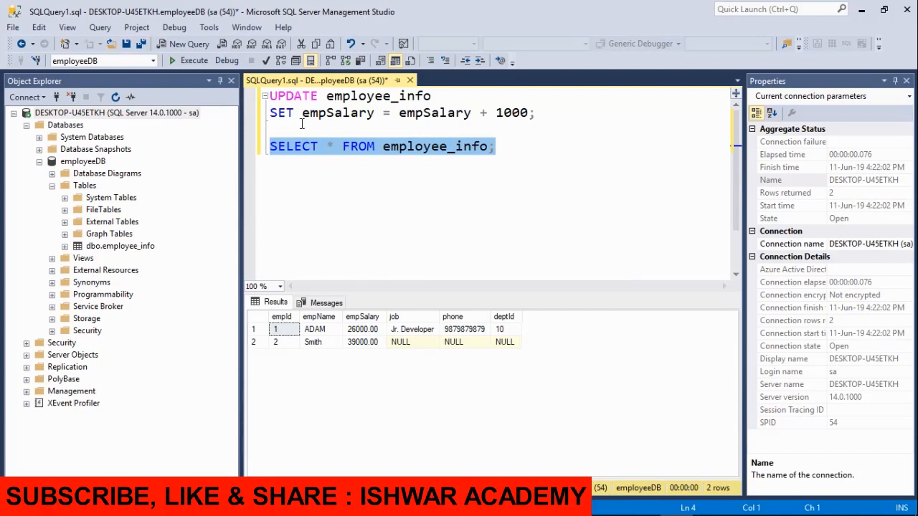
mouse_move(367, 204)
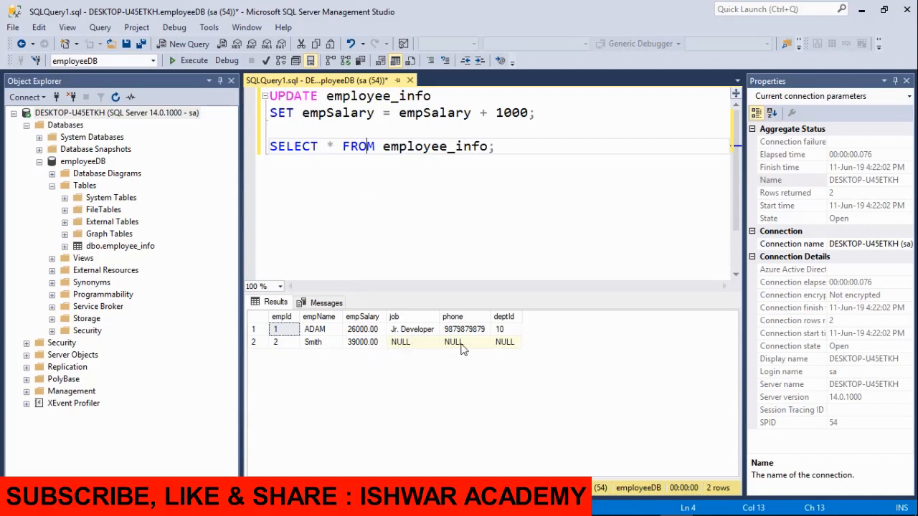
mouse_move(523, 353)
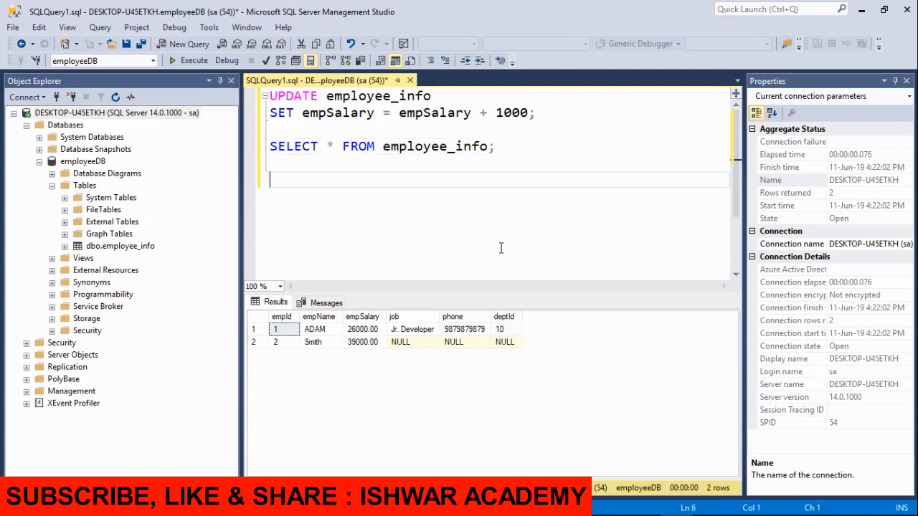
- Write UPDATE employee_info SET job = 'Tester' WHERE empName = 'Smith';
text(UPDATE)
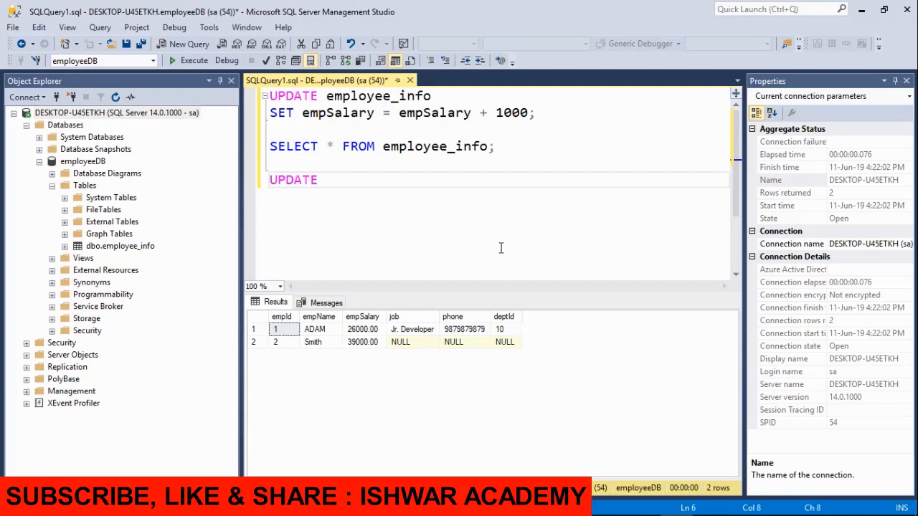
text(employee_info)
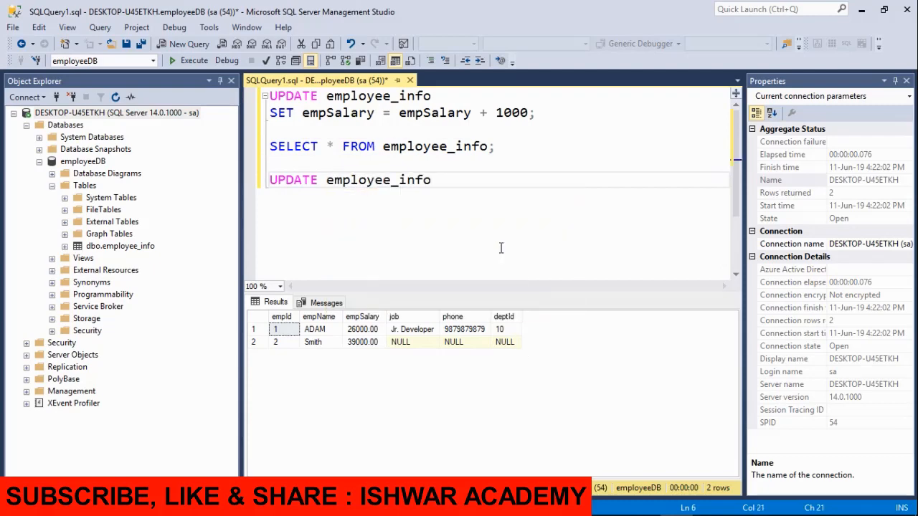
text(SET)
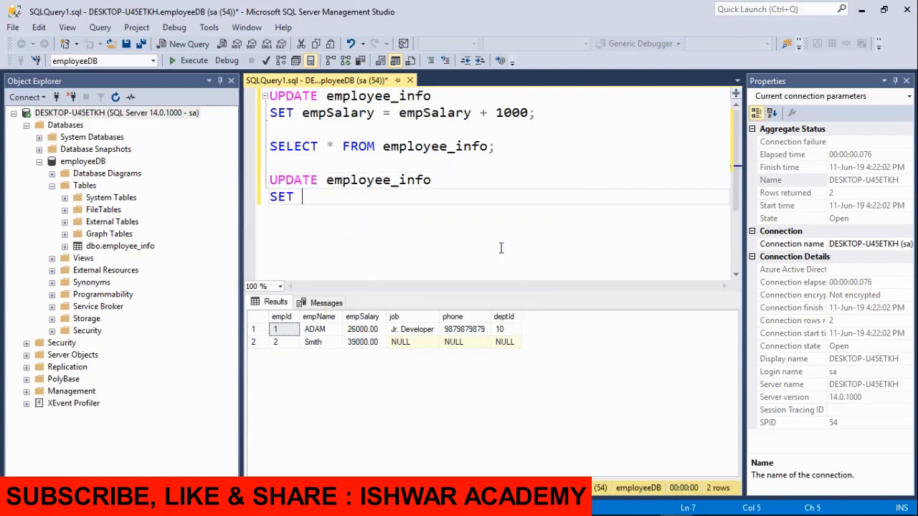
text(job)
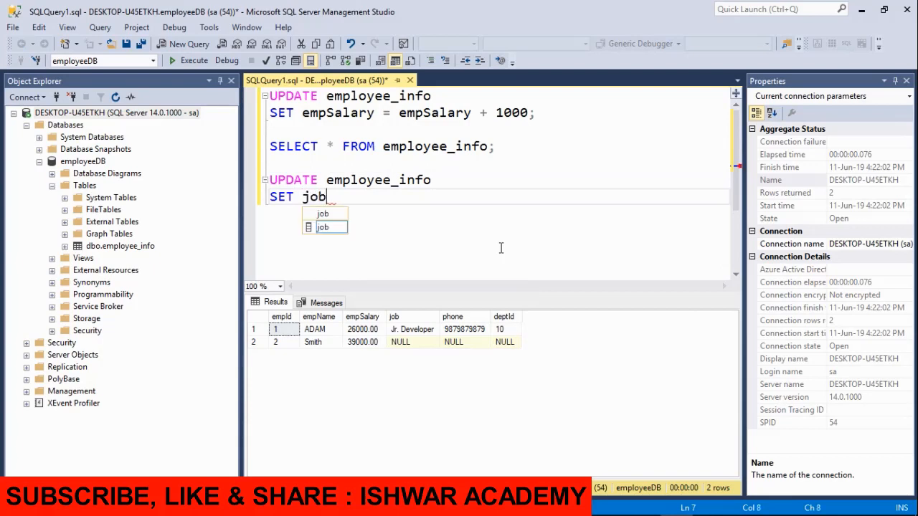
text(= 'Test)
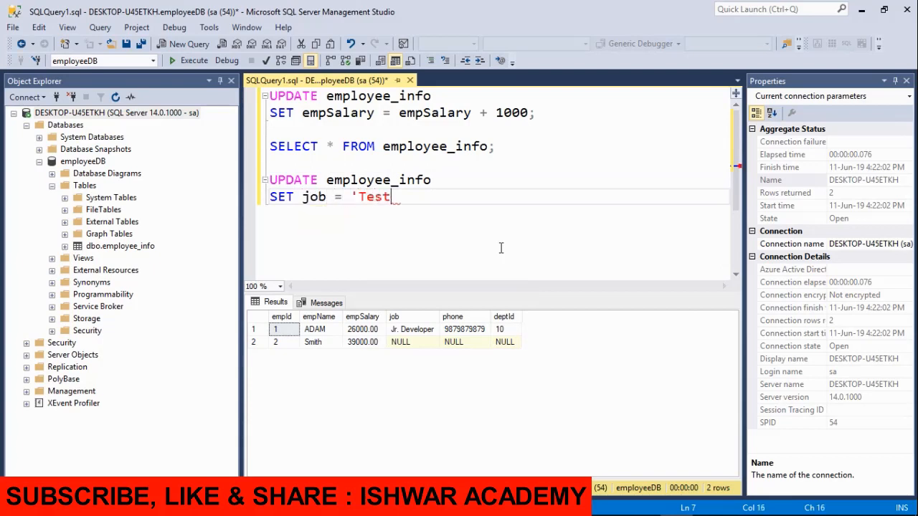
text(er')
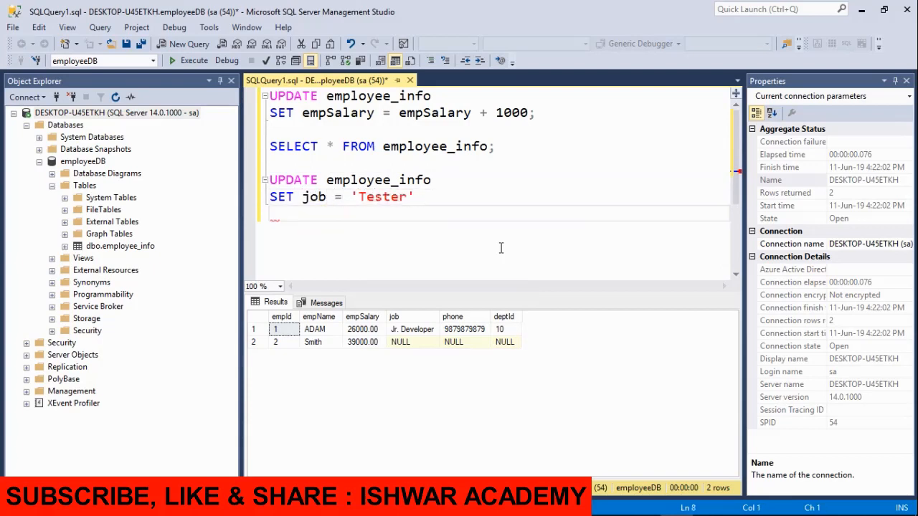
text(WHERE)
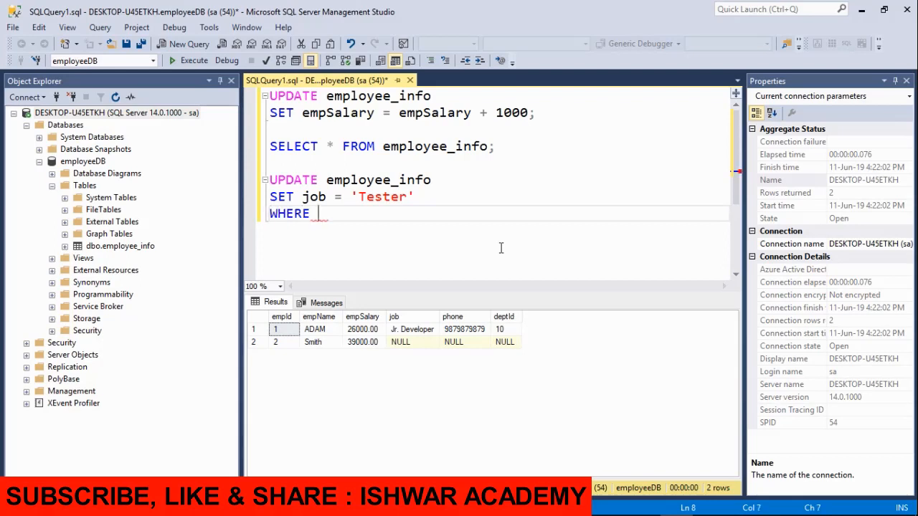
text(empName =)
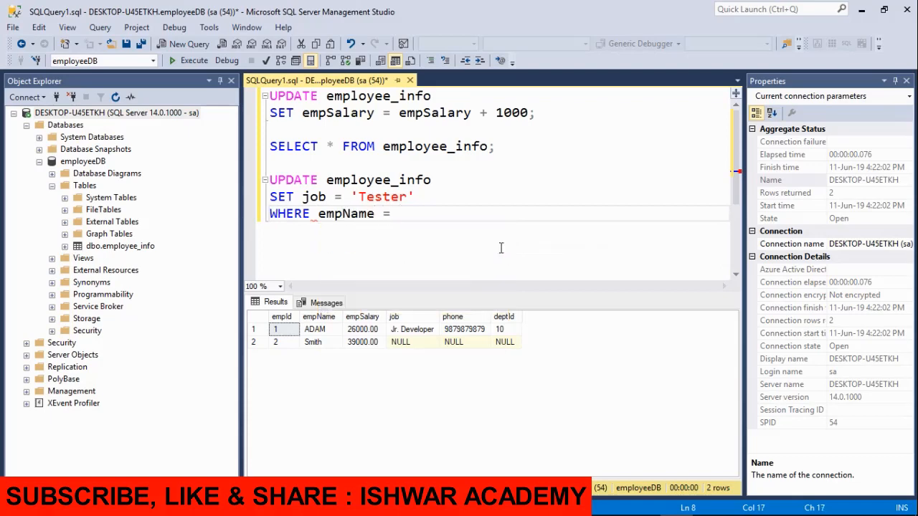
text('Smith';)
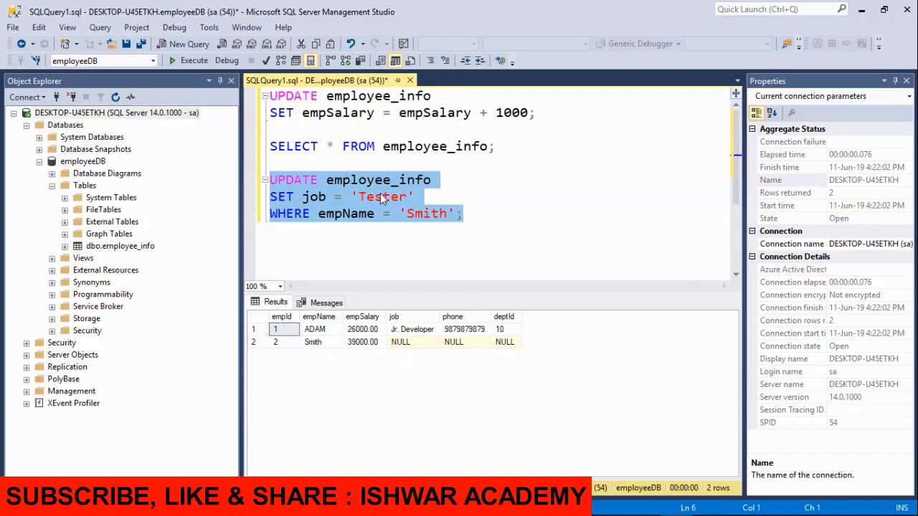
- Execute the Smith UPDATE, then rerun the SELECT showing Smith's job as Tester
click(189, 60)
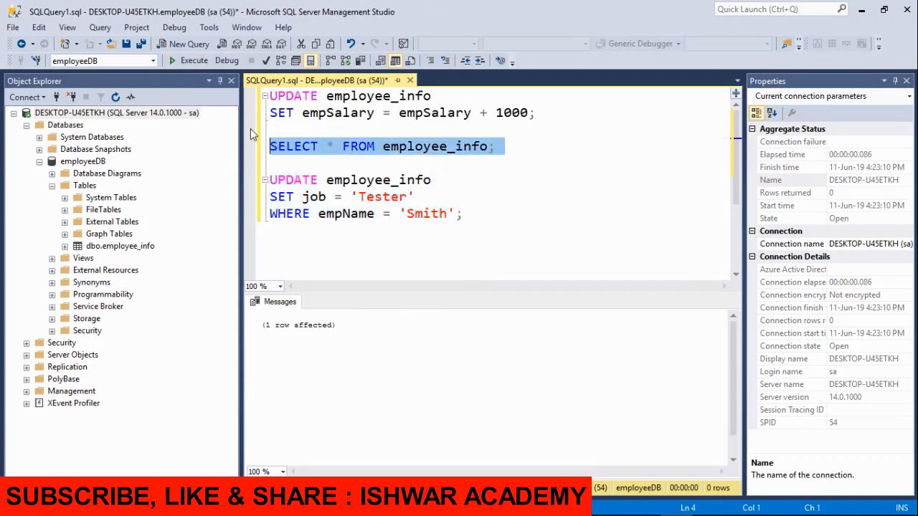
click(194, 60)
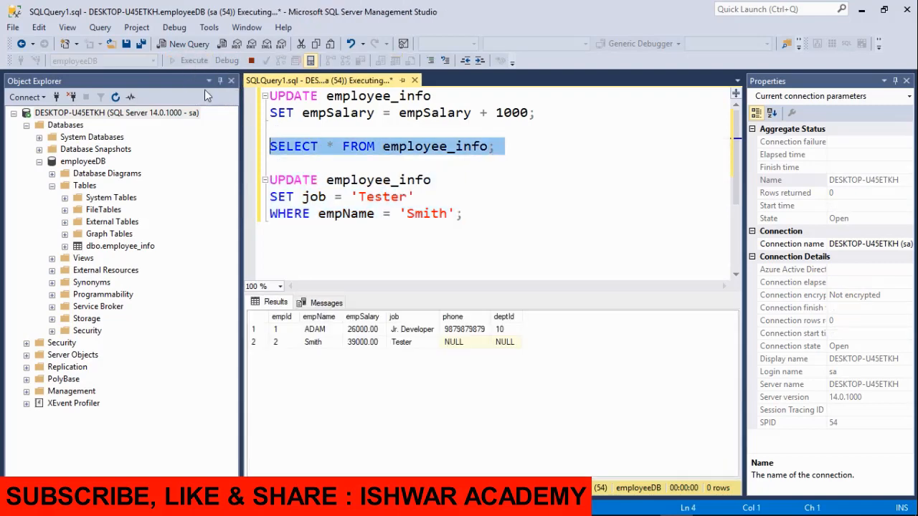
click(192, 60)
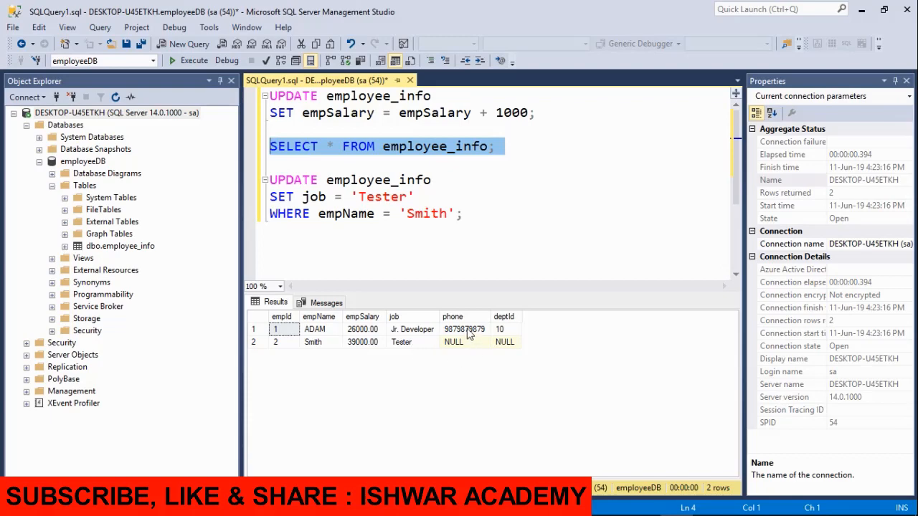
mouse_move(515, 352)
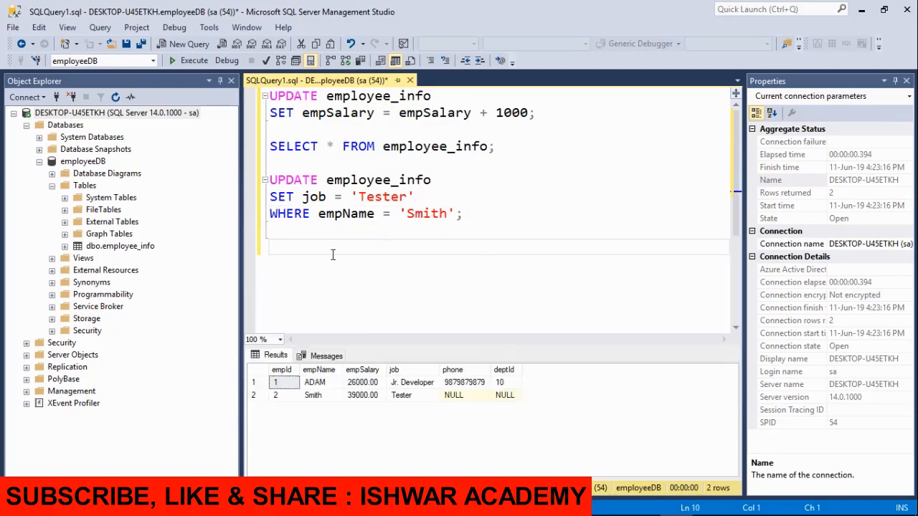
text(UP)
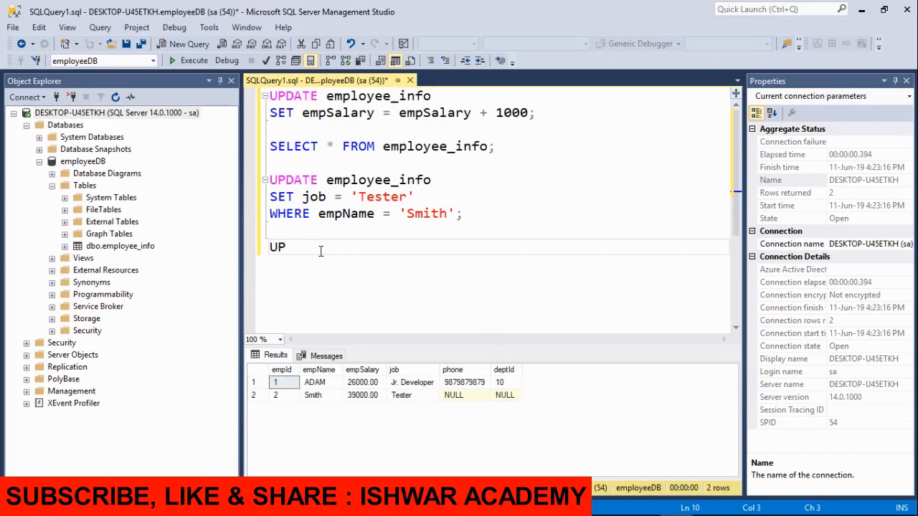
text(DATE)
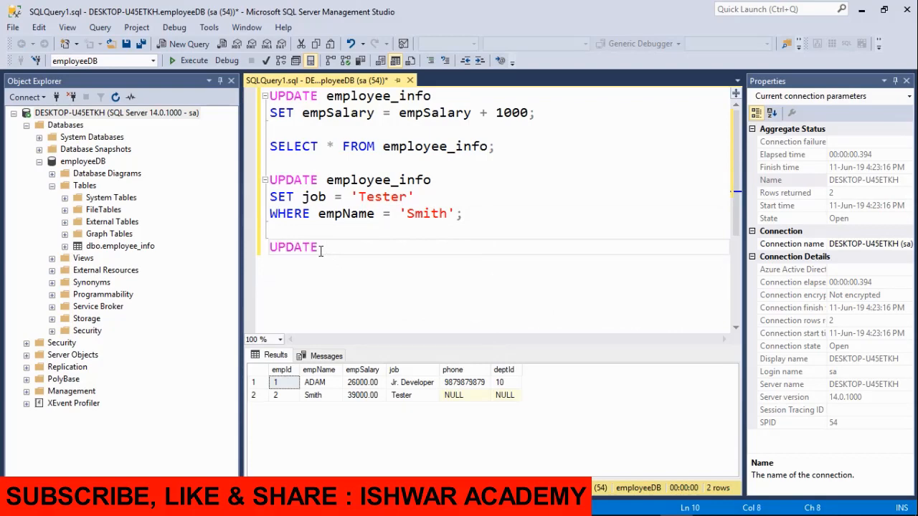
text(employee_info)
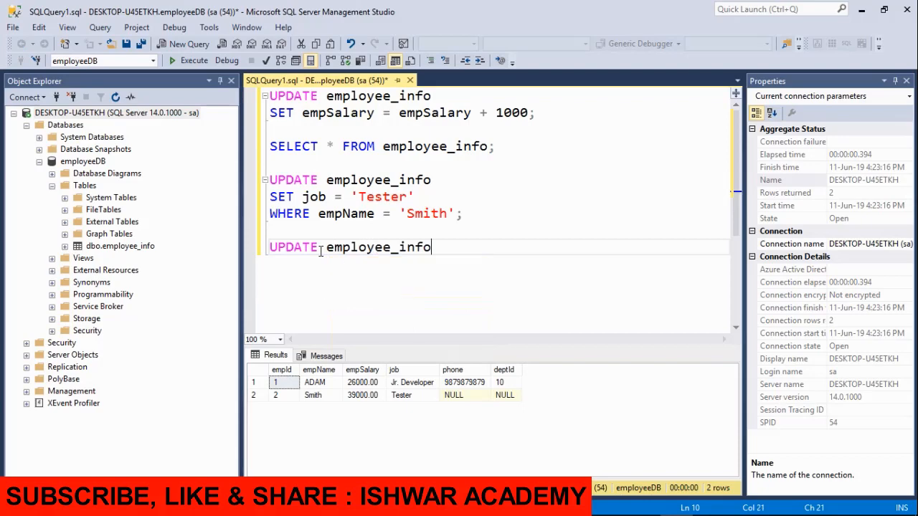
text(SET)
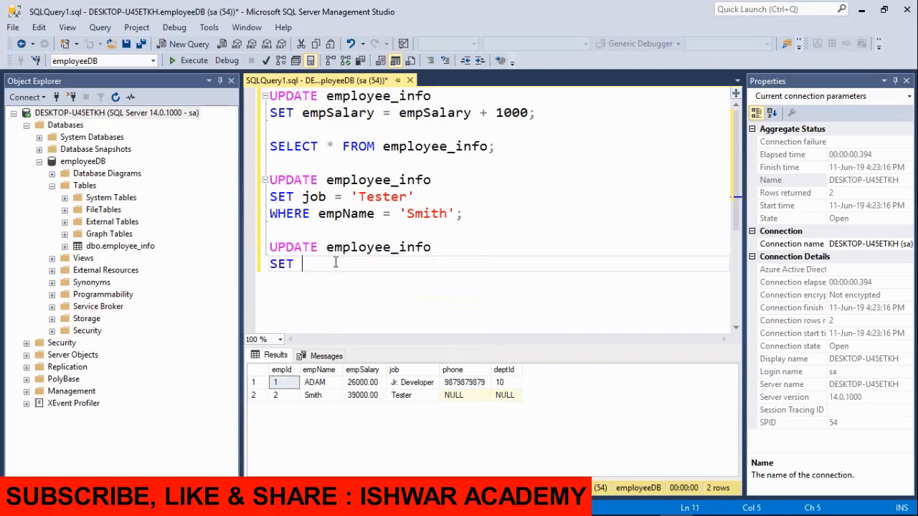
mouse_move(660, 330)
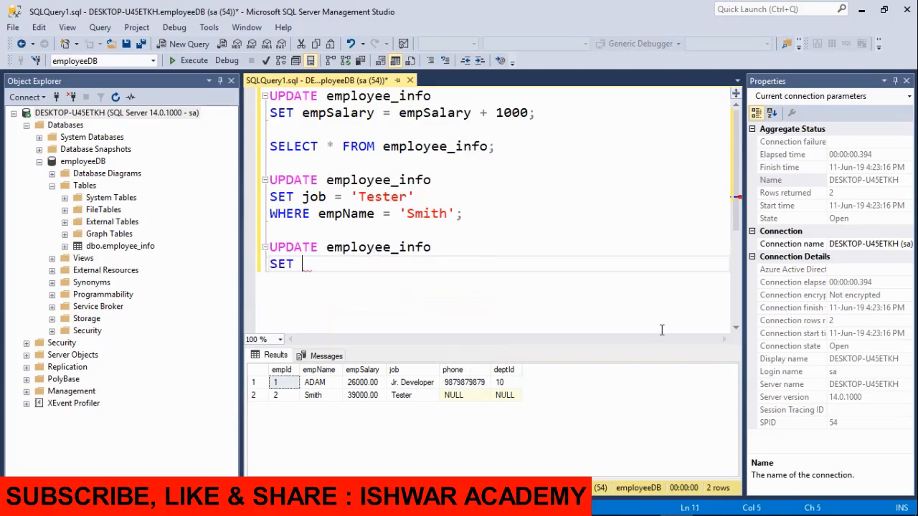
text(phone =)
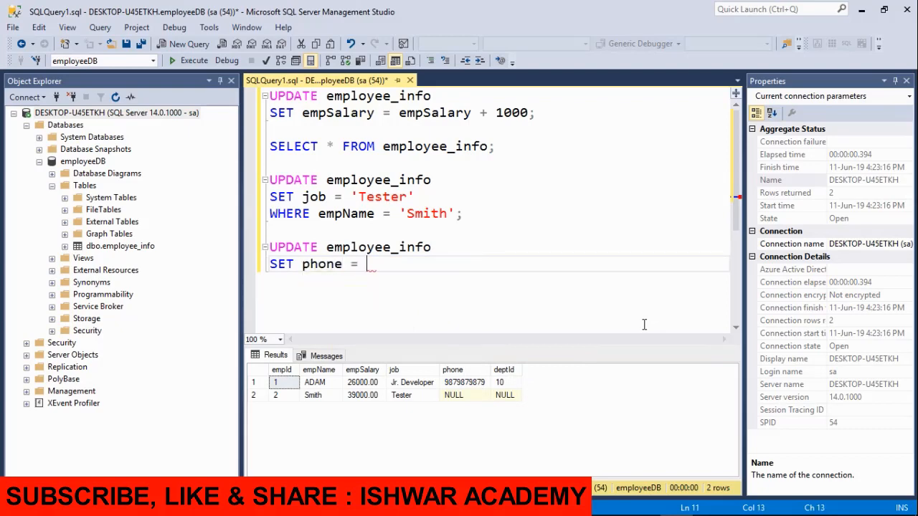
text(')
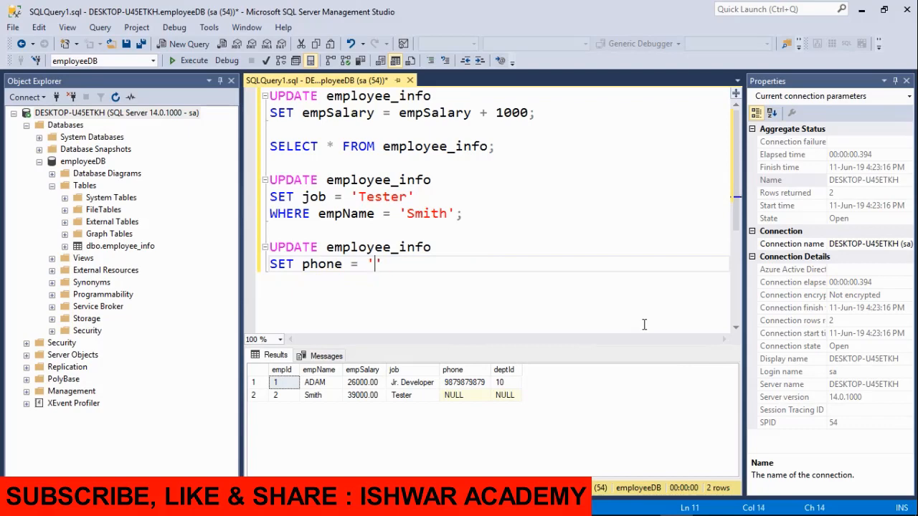
text(78787878787)
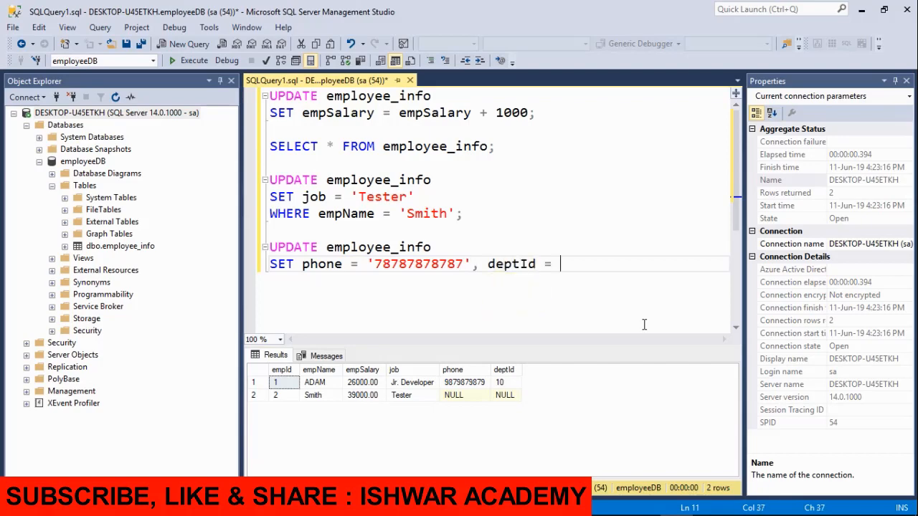
text(20)
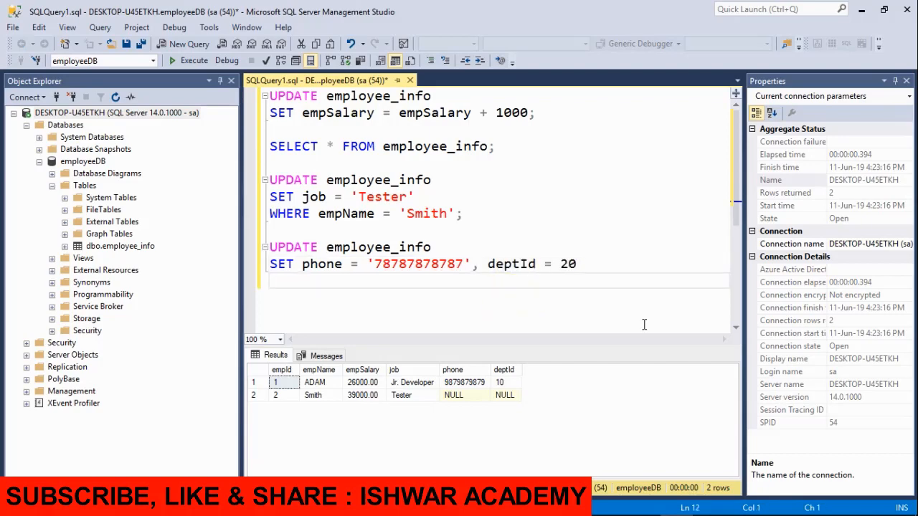
text(WHER)
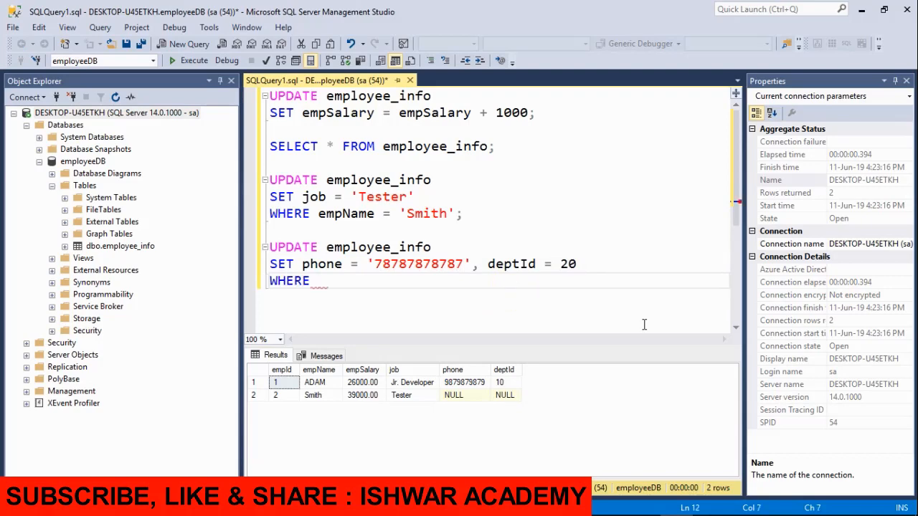
text(EMP)
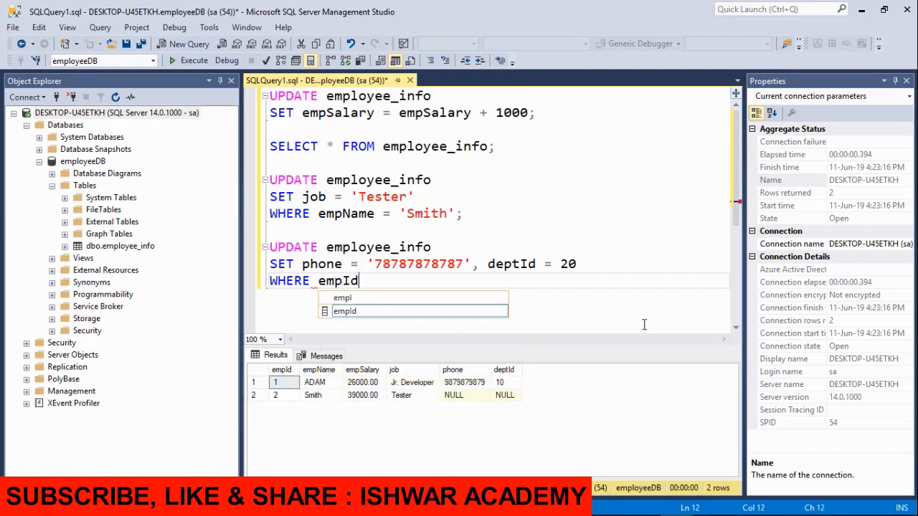
text(=)
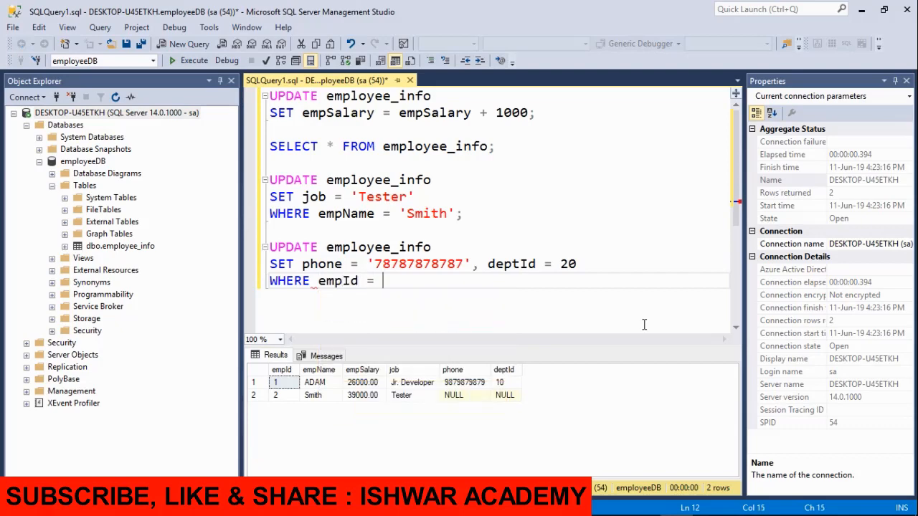
text(2;)
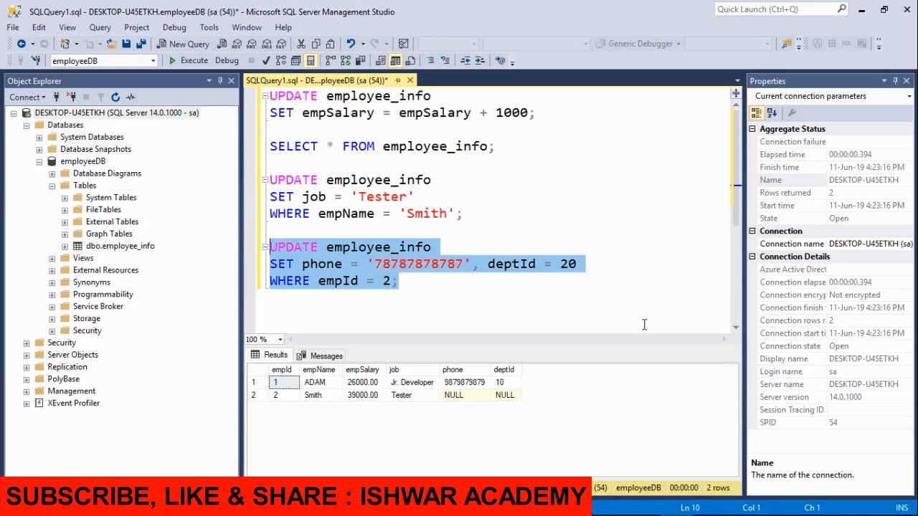
mouse_move(247, 28)
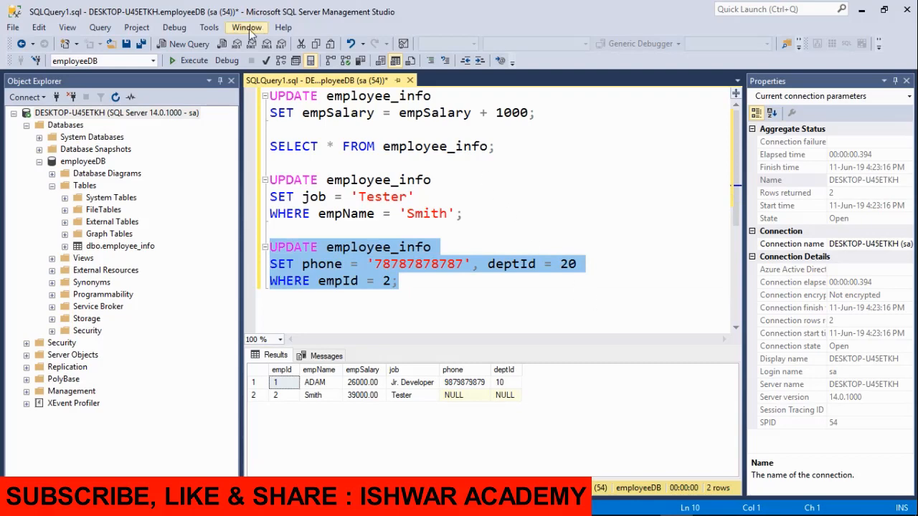
- Execute the empId 2 UPDATE, then rerun the SELECT showing Smith's new phone and deptId 20
click(188, 60)
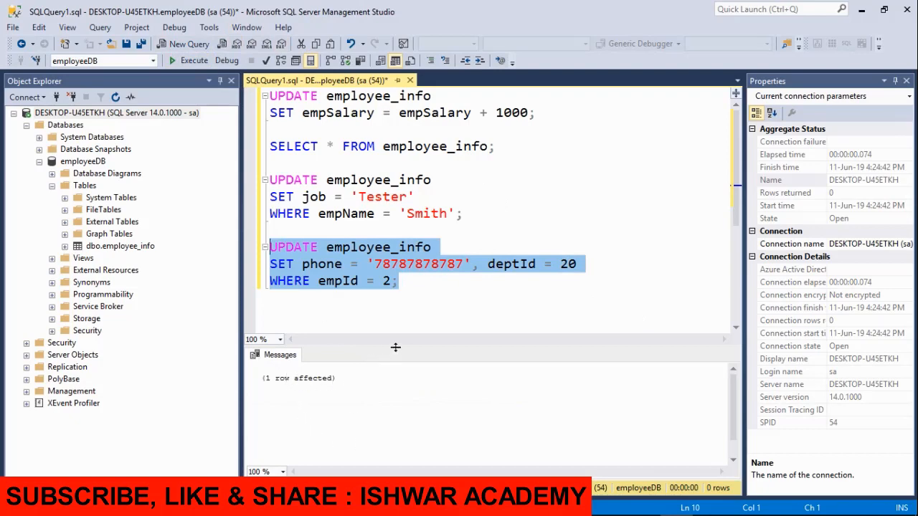
click(284, 147)
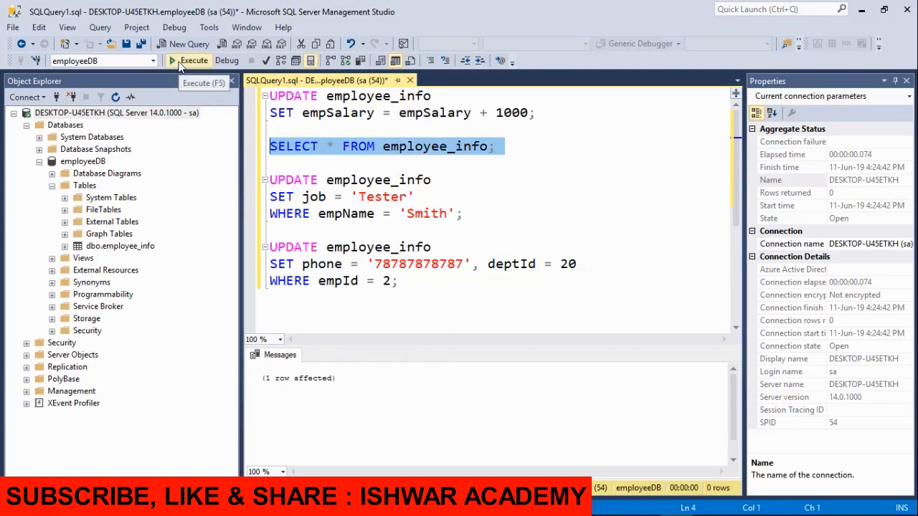
click(192, 60)
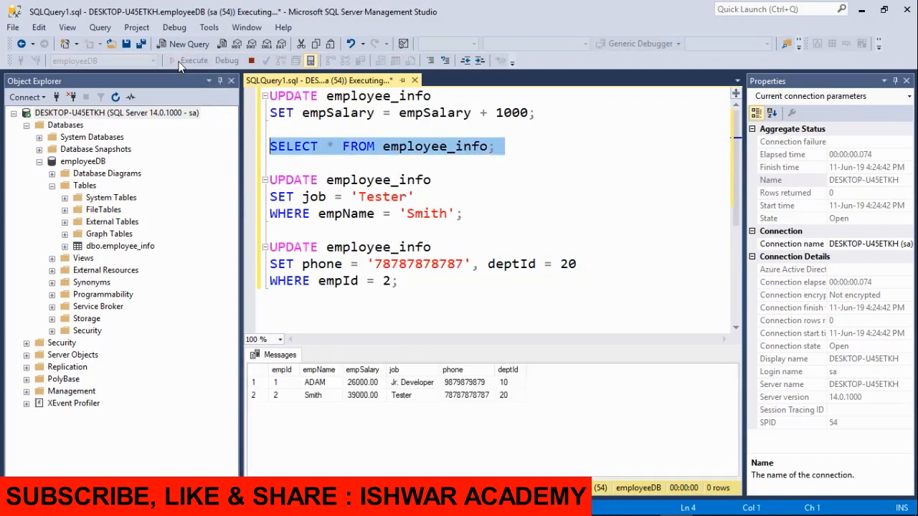
click(189, 60)
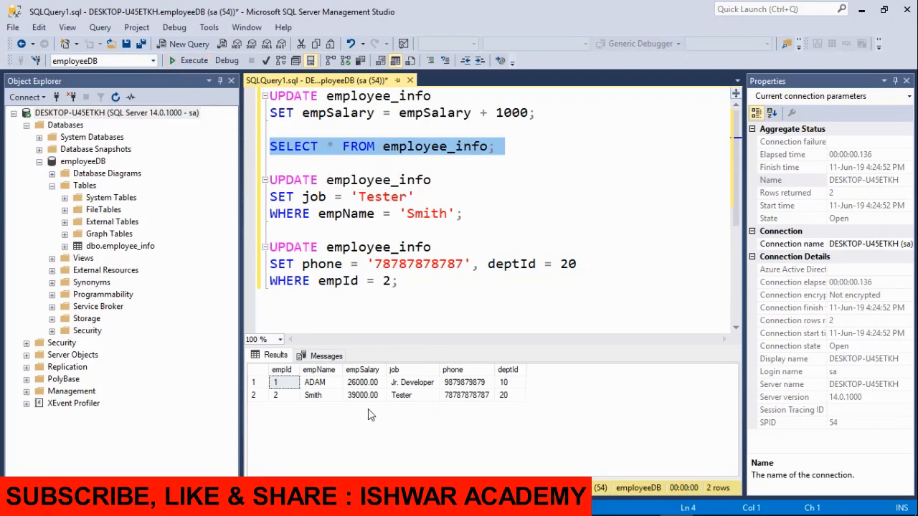
mouse_move(413, 401)
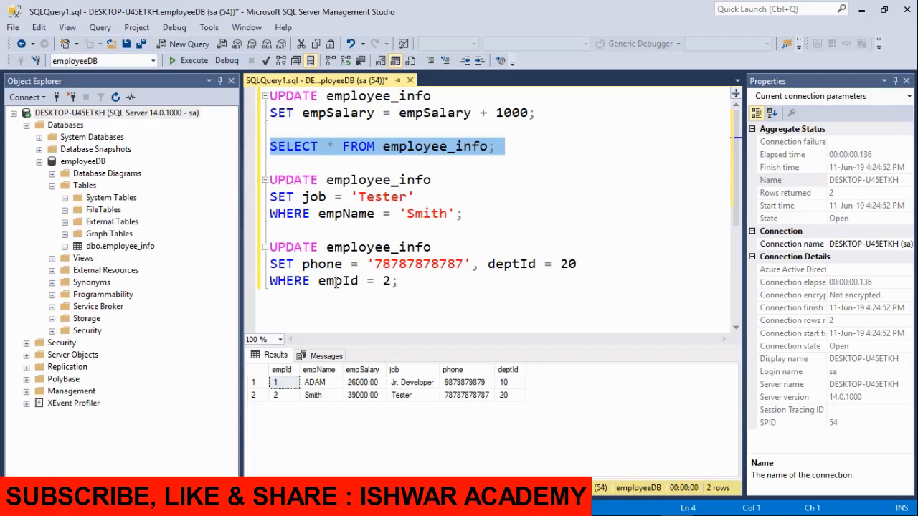
- Highlight empId in the WHERE clause and the matching row for empId 2
double_click(337, 280)
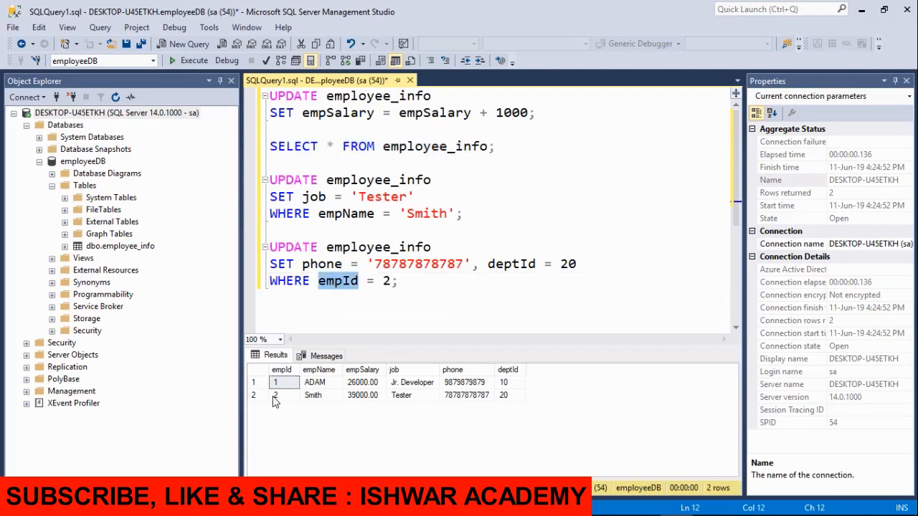
click(275, 395)
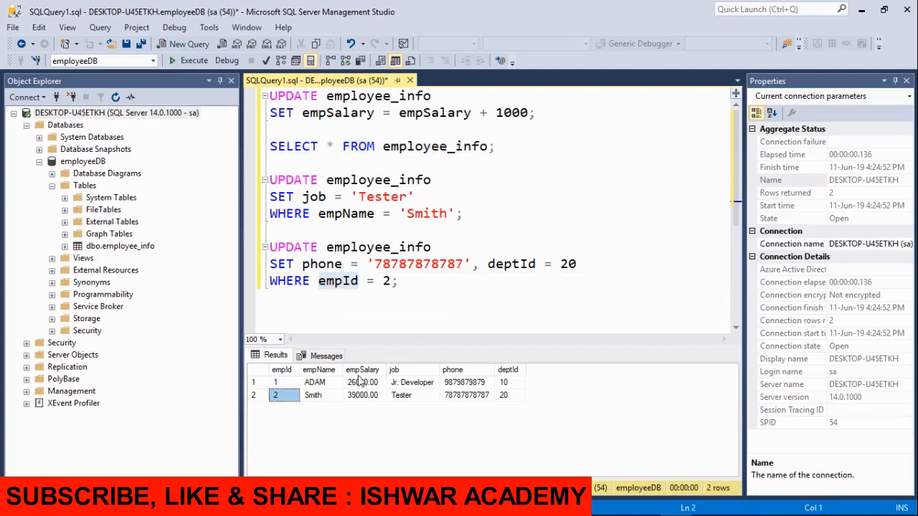